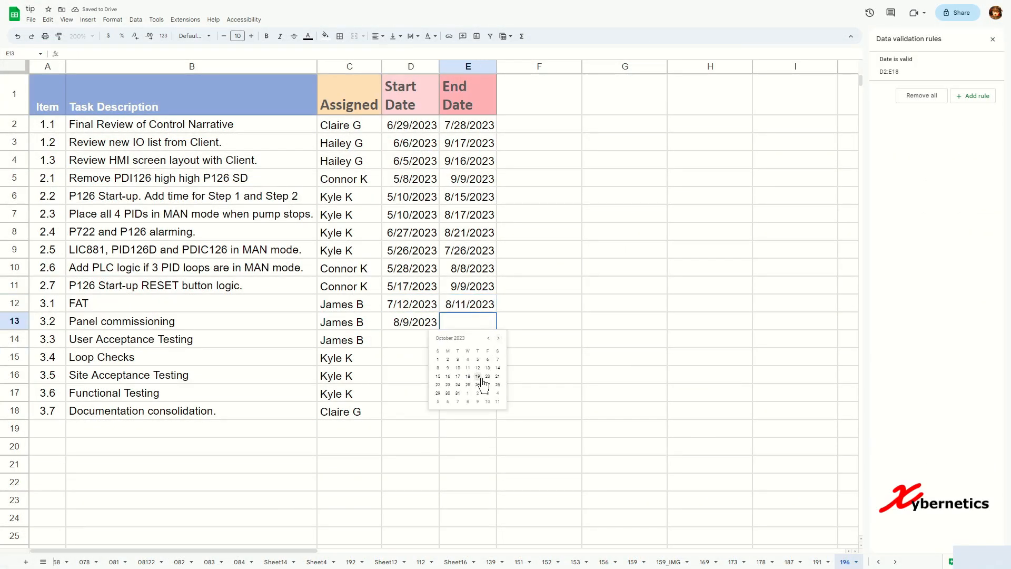
Pick a date from the pop-up picker for the empty End Date cell in Google Sheets.
left_click(478, 376)
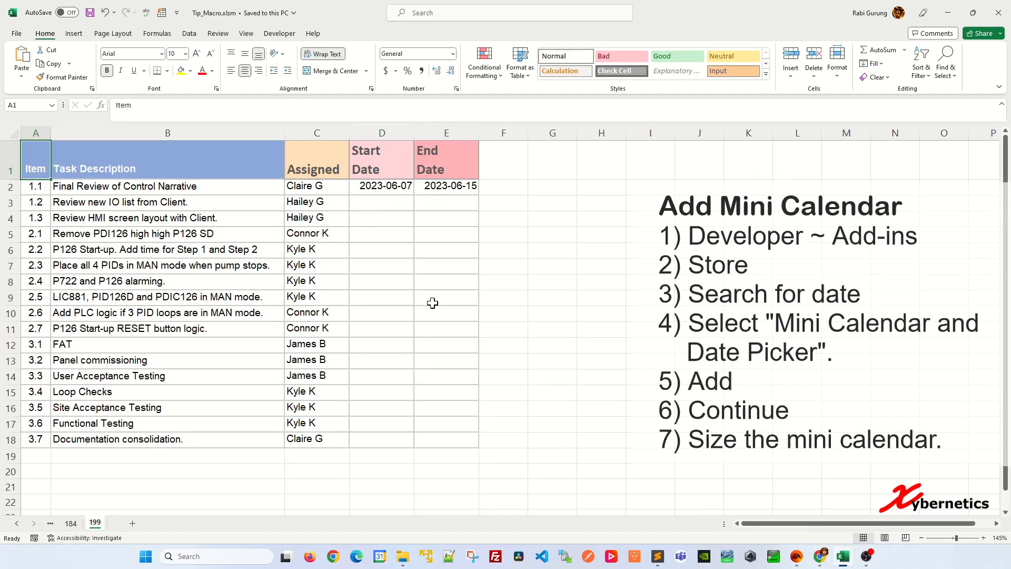
Enable the Developer tab through Customize the Ribbon and confirm the setting.
left_click(279, 33)
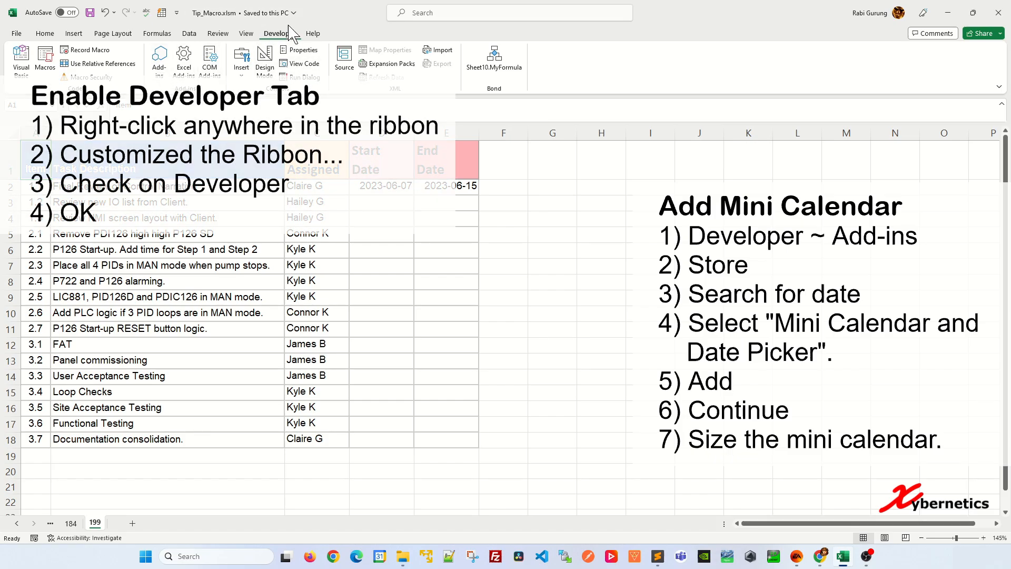
right_click(613, 71)
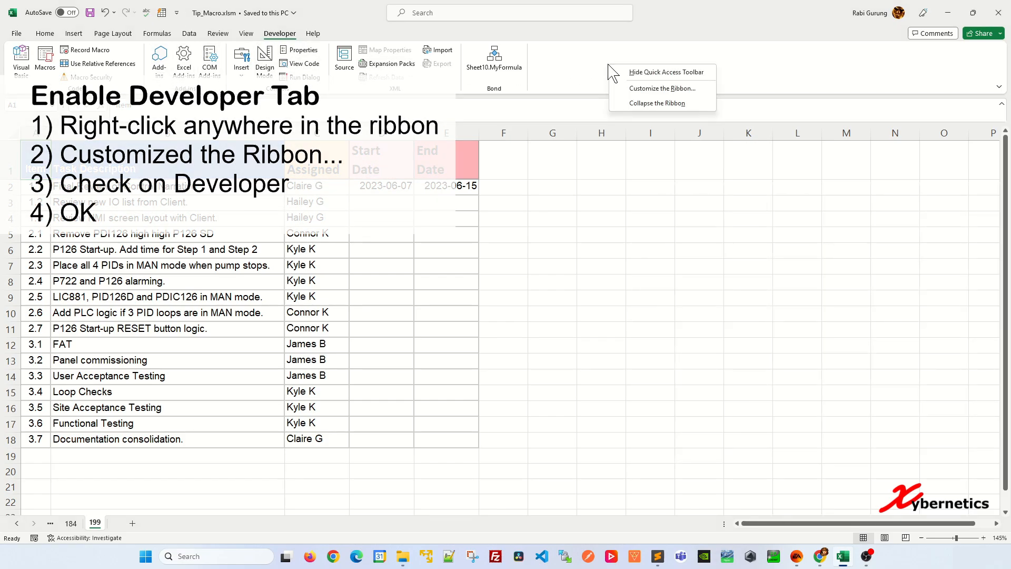
left_click(662, 89)
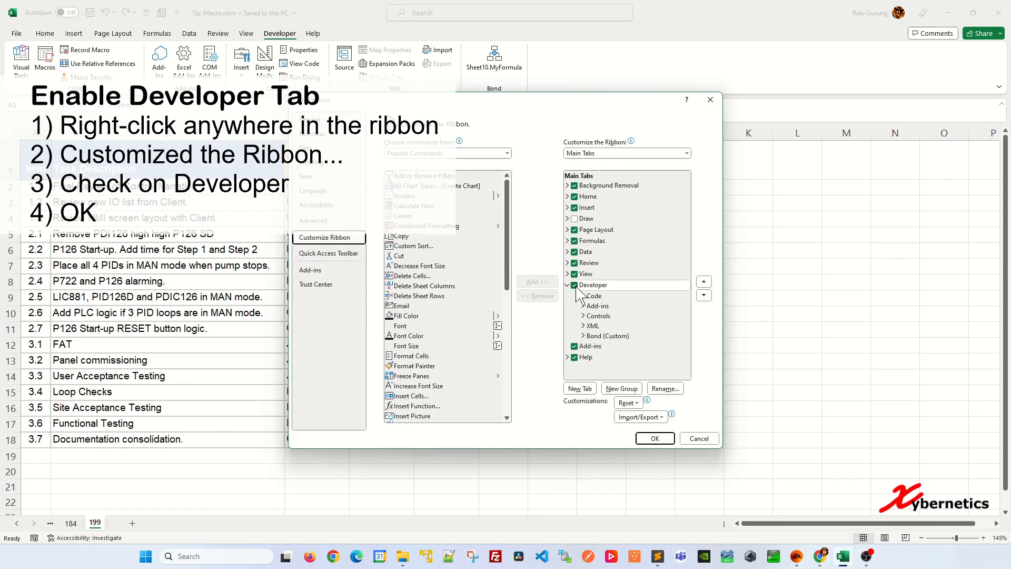
left_click(593, 284)
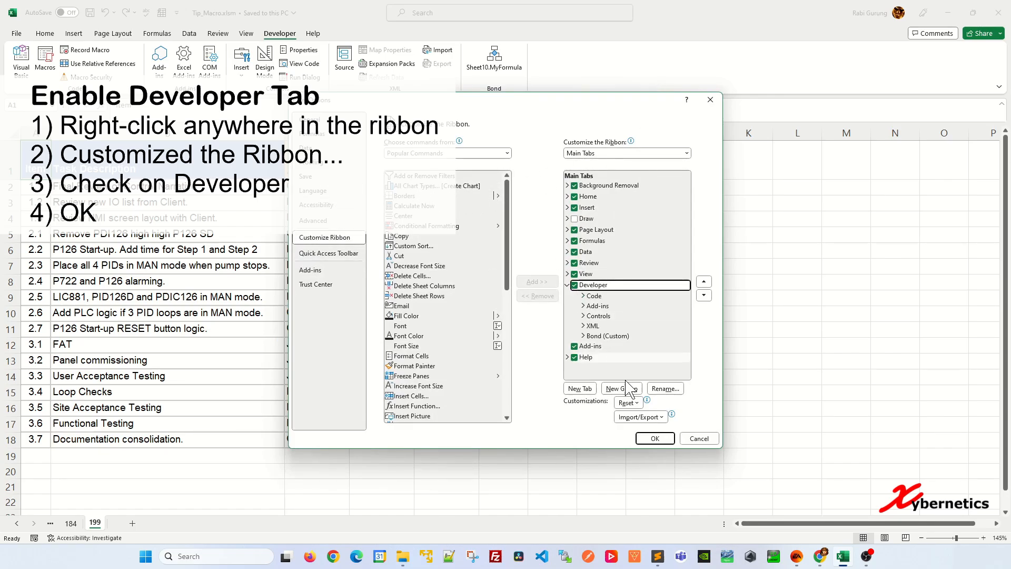
left_click(654, 438)
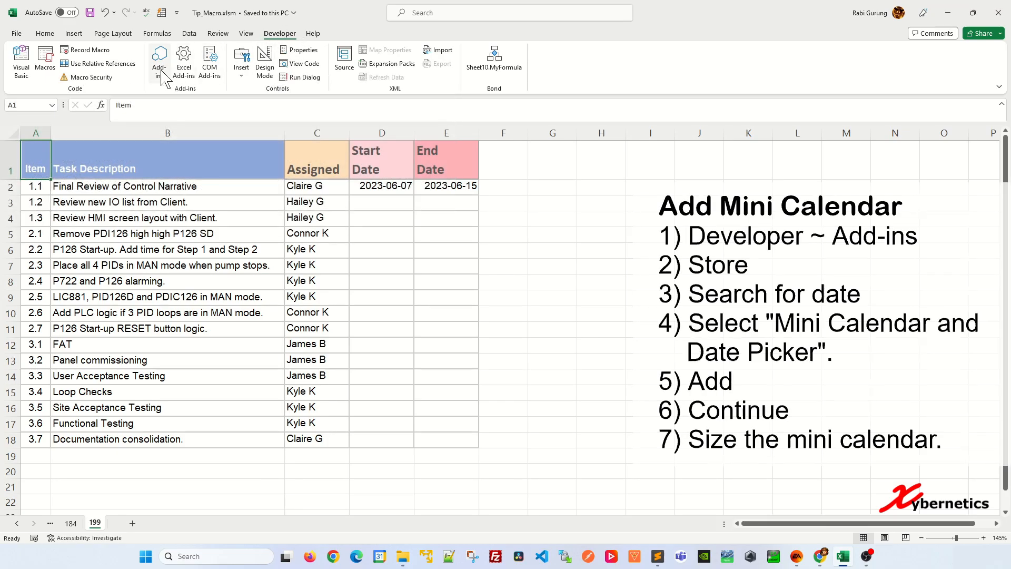
Search the Office Add-ins store for "date" and add Mini Calendar and Date Picker.
left_click(159, 62)
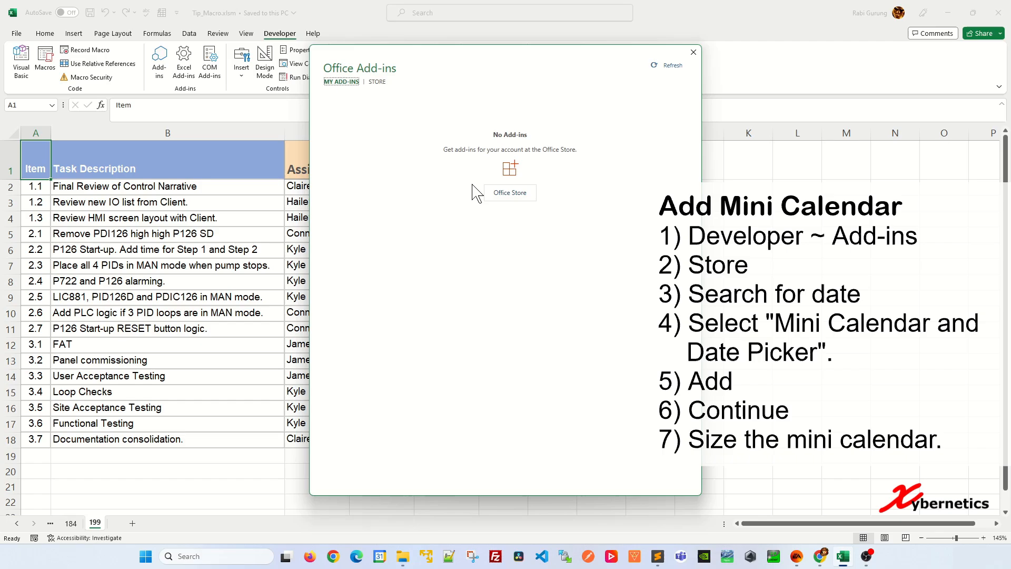
mouse_move(519, 197)
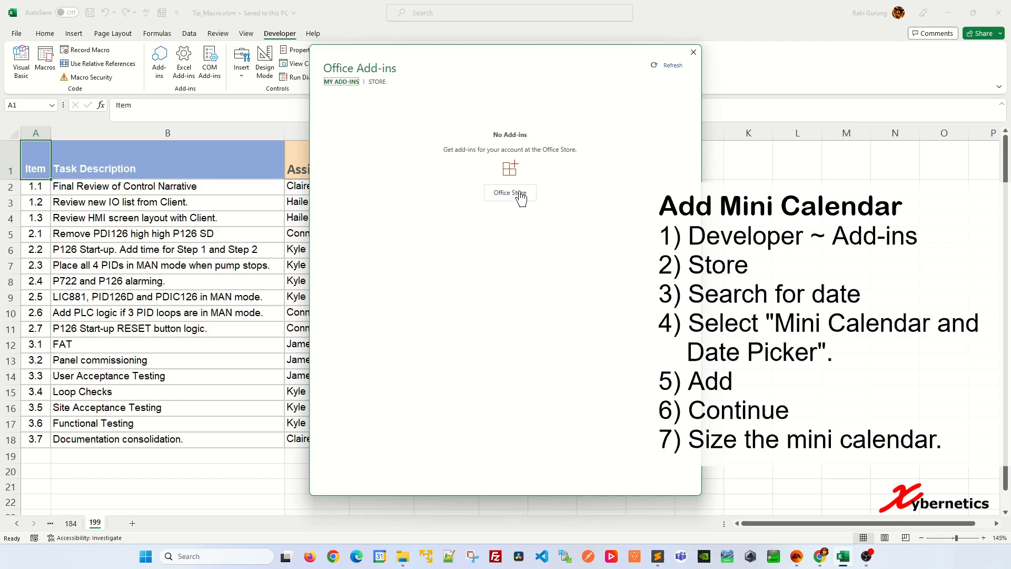
left_click(376, 81)
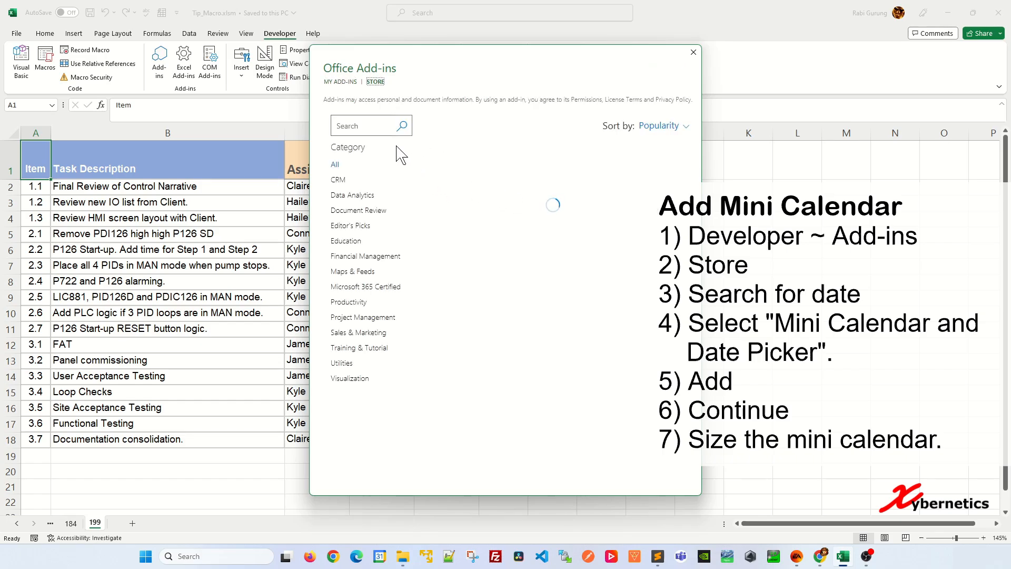
type("da")
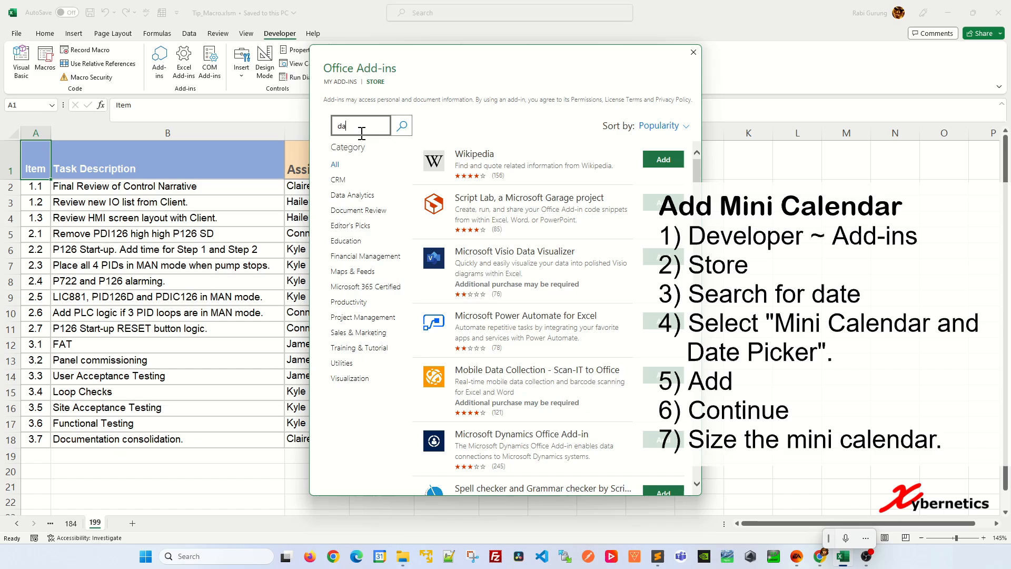
type("te")
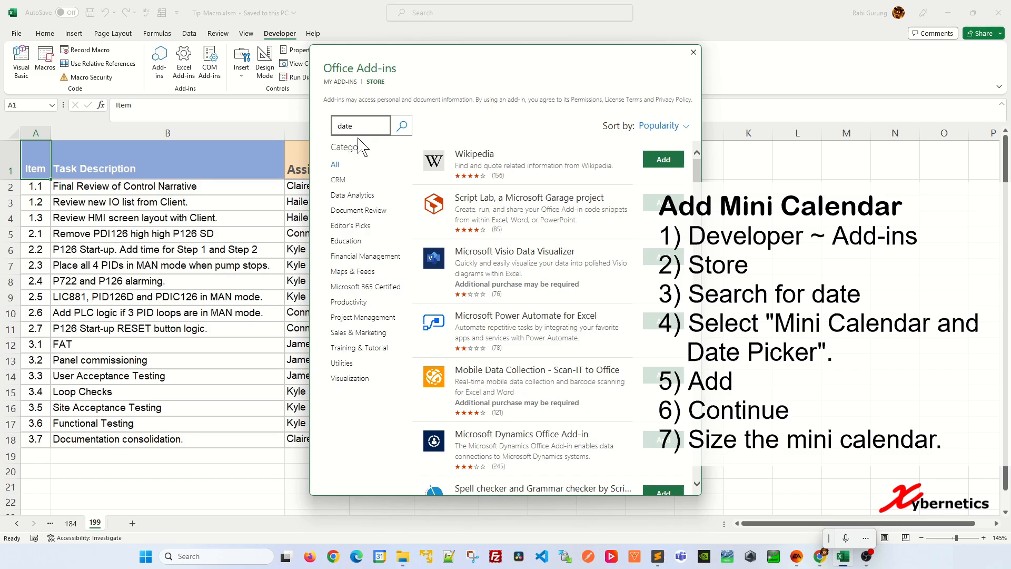
left_click(400, 125)
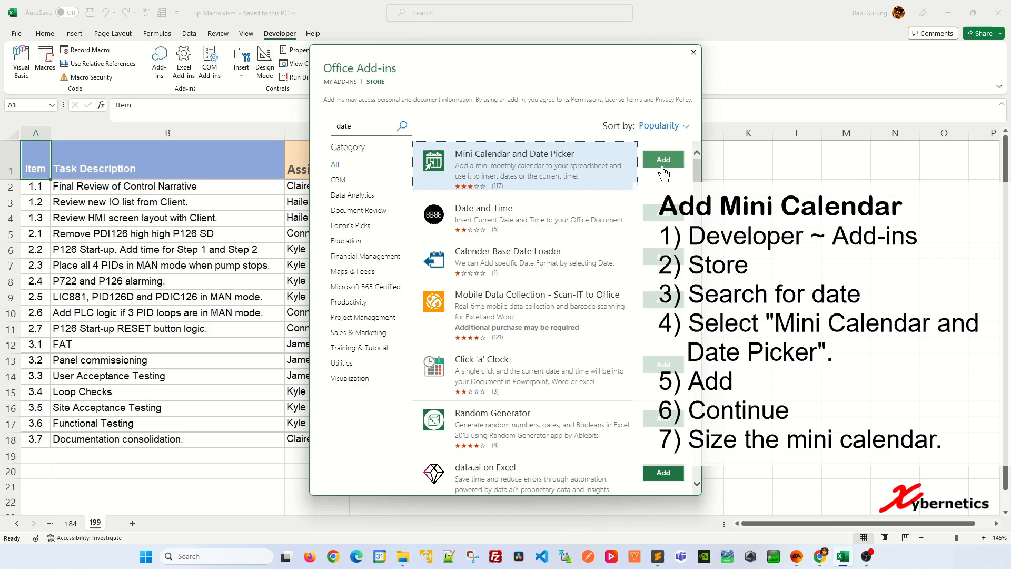
left_click(664, 159)
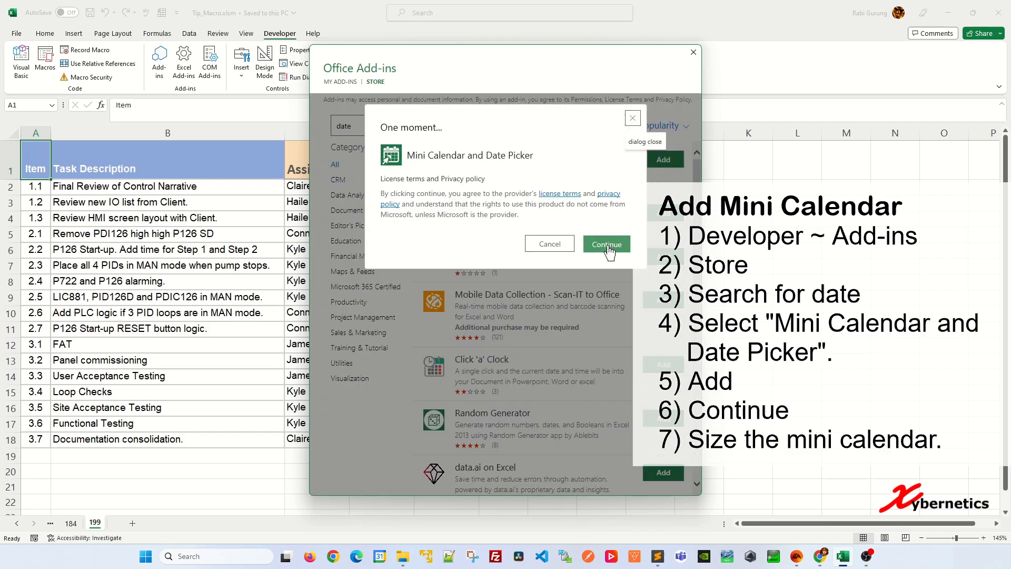
Accept the license terms and move the mini calendar beside the task table.
left_click(605, 244)
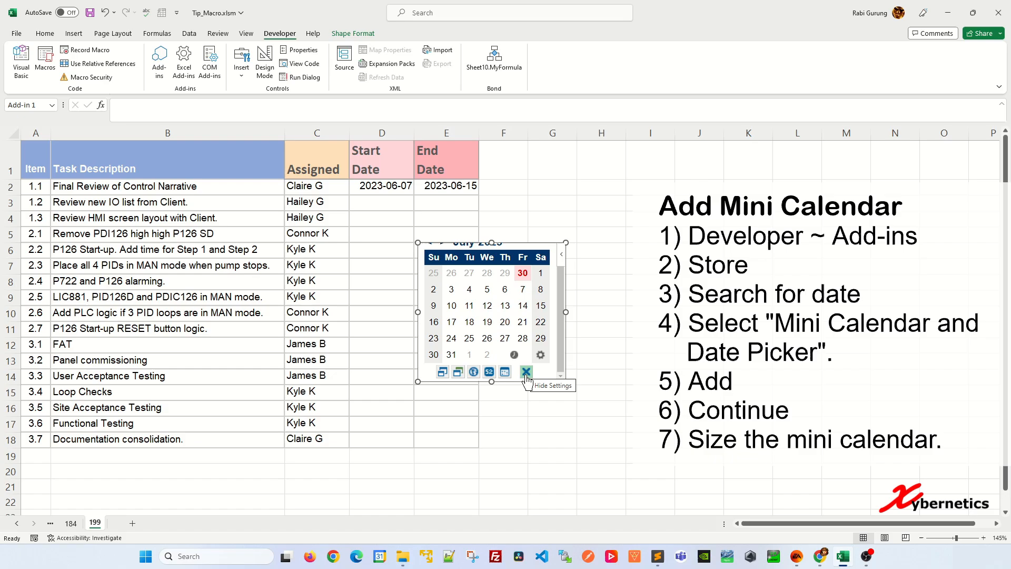
mouse_move(529, 379)
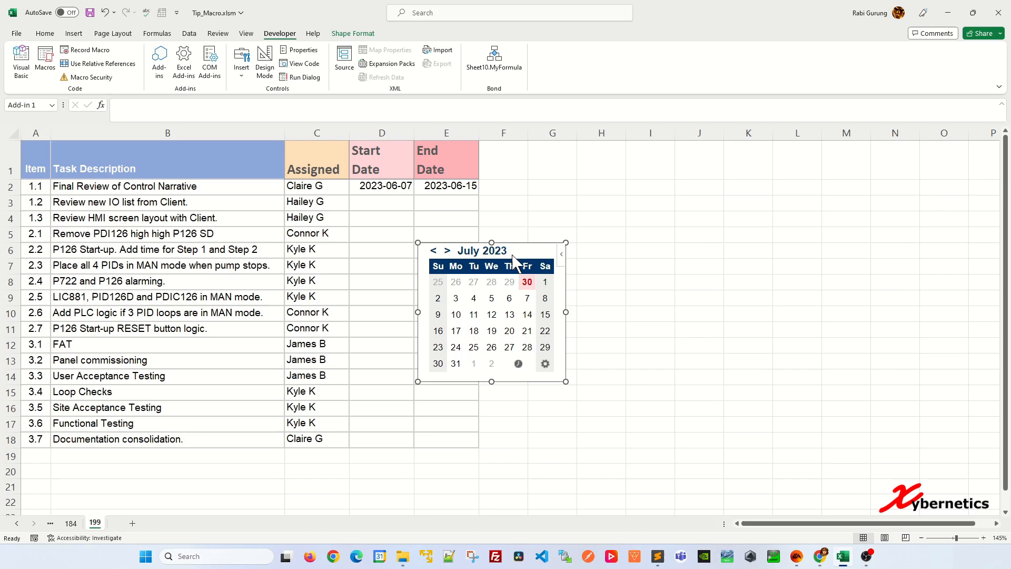
mouse_move(529, 246)
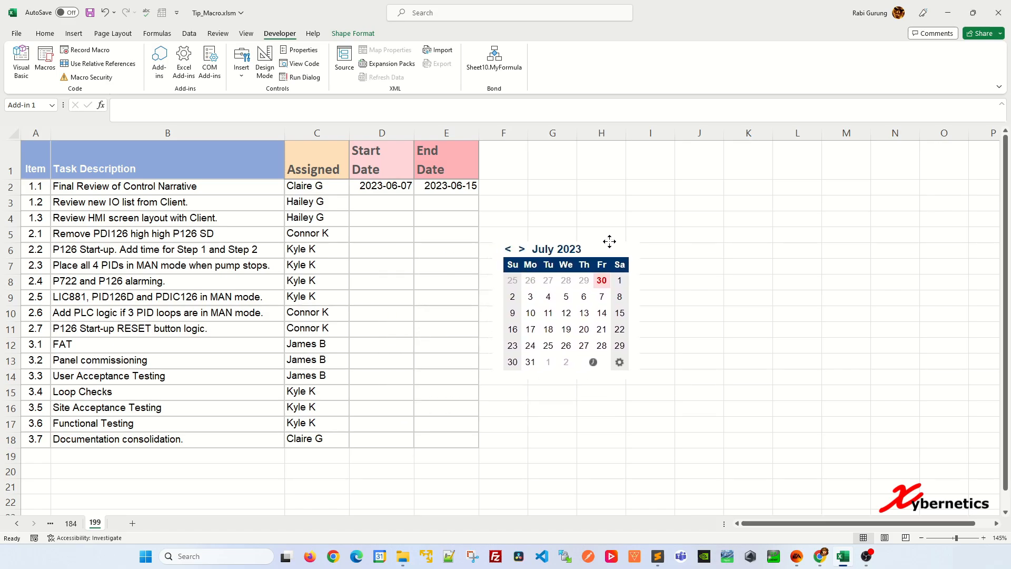
left_click(565, 310)
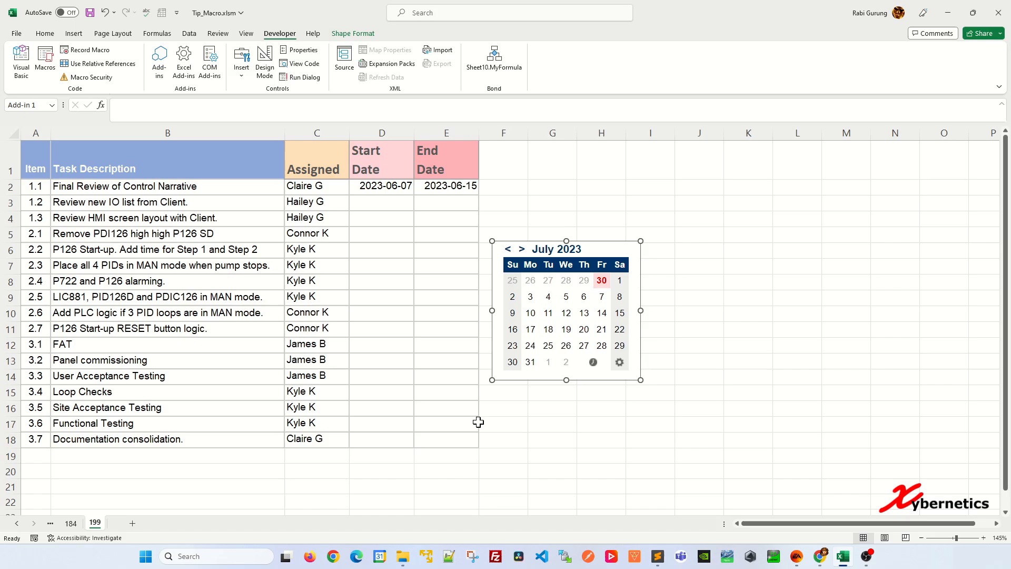
mouse_move(630, 283)
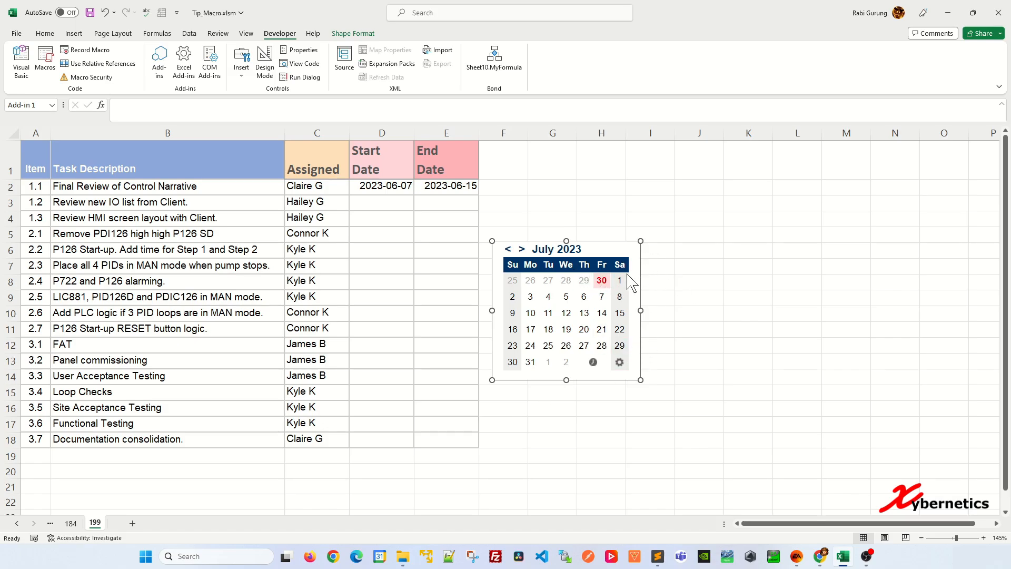
mouse_move(601, 243)
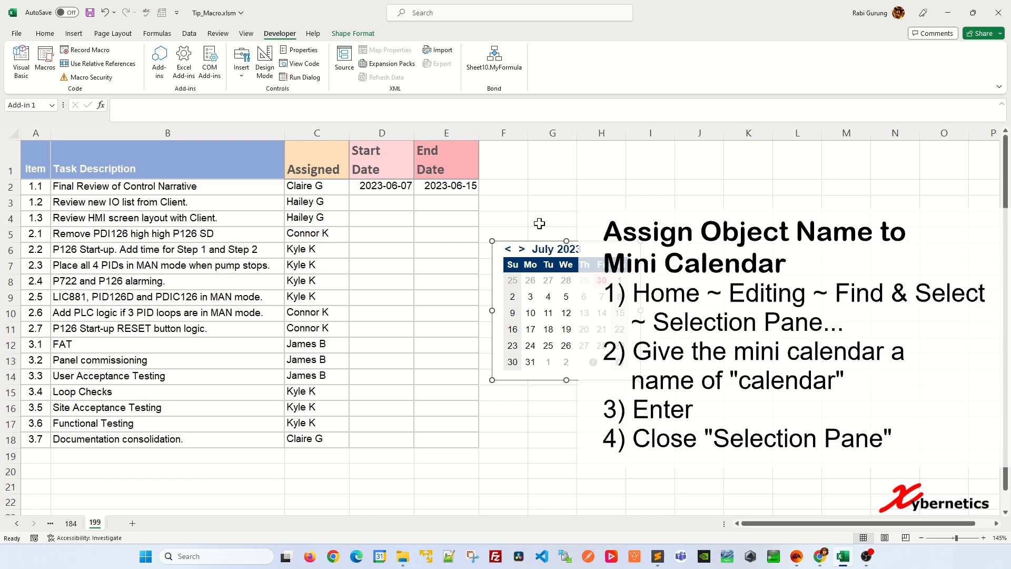
In the Selection Pane, rename object 'Add-in 1' to 'calendar' and close the pane.
left_click(44, 32)
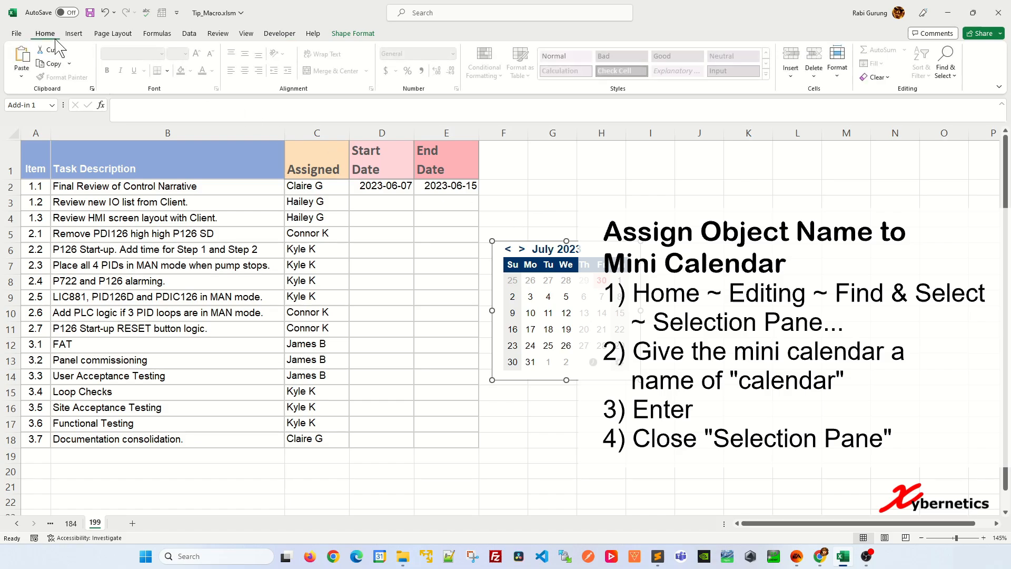
mouse_move(906, 96)
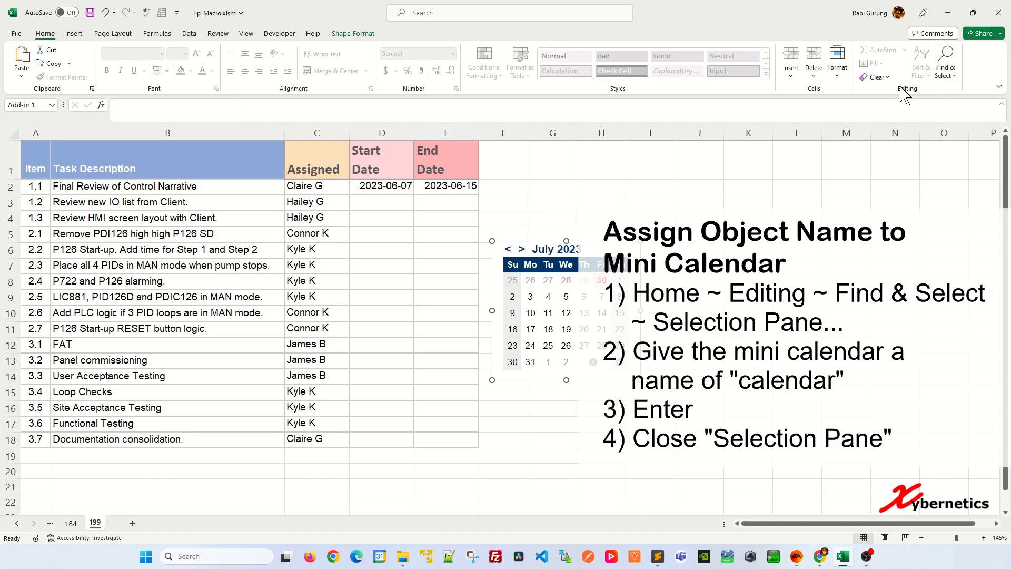
left_click(946, 62)
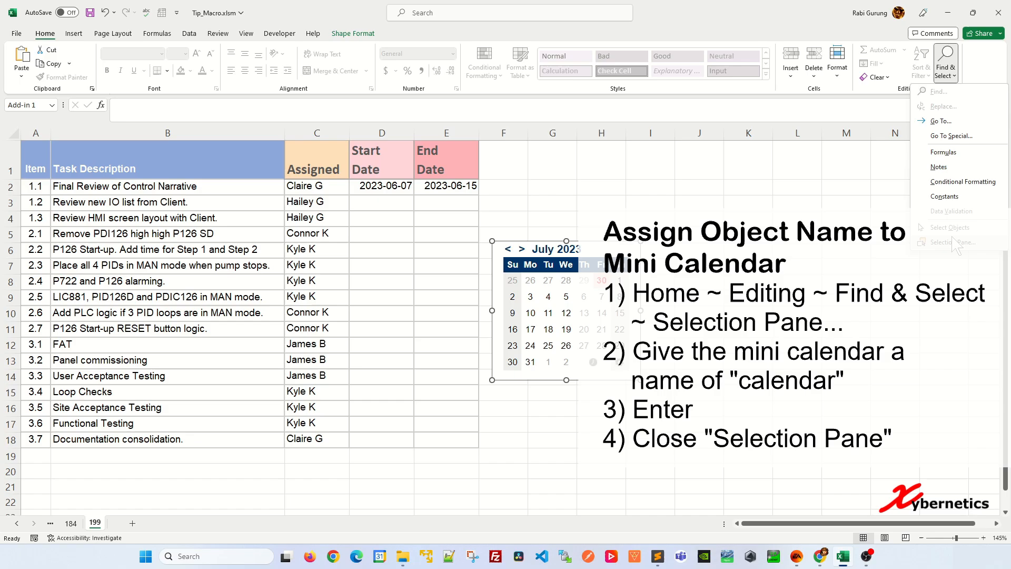
mouse_move(956, 242)
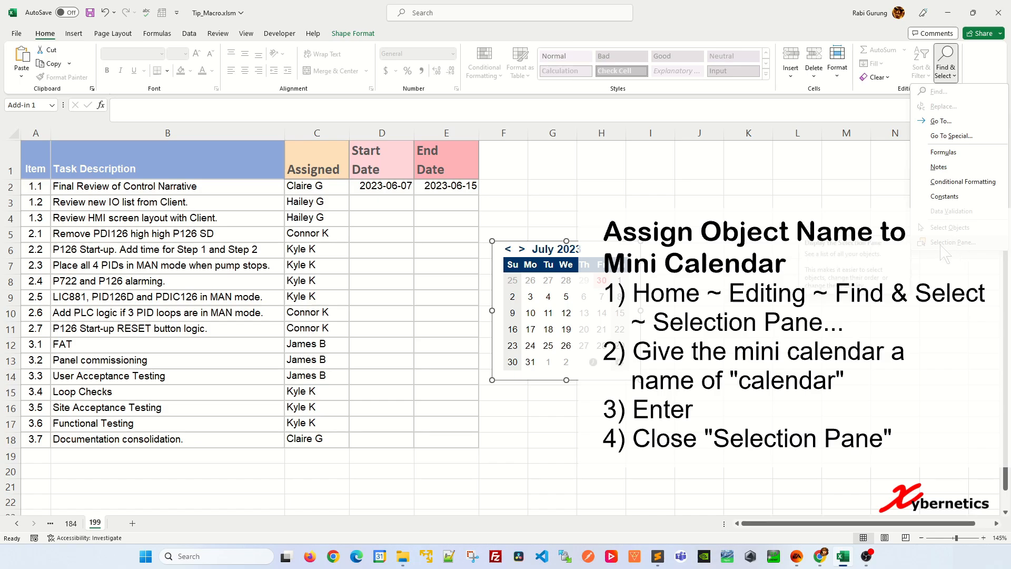
left_click(952, 243)
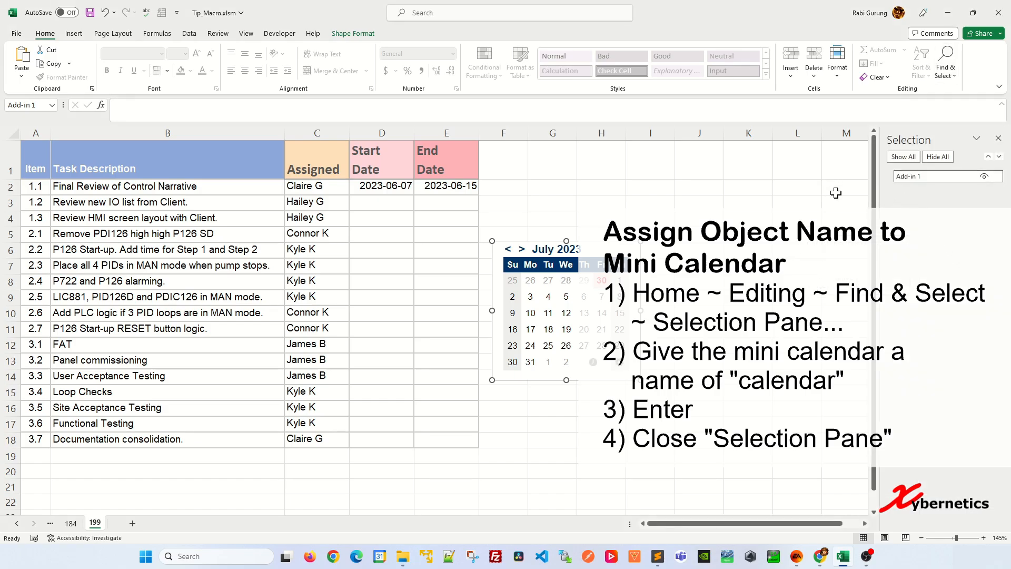
mouse_move(911, 225)
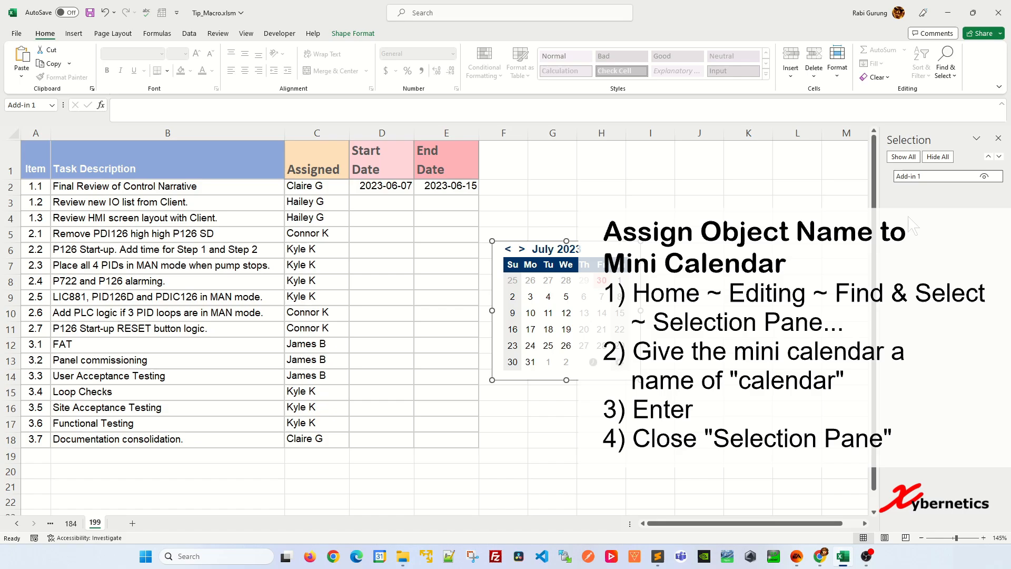
double_click(932, 177)
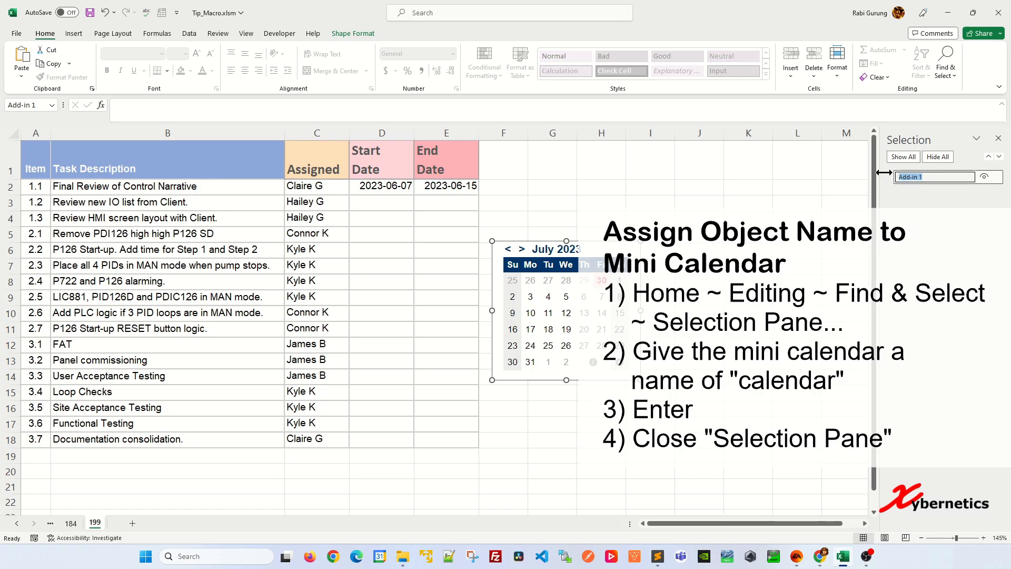
type("calendar")
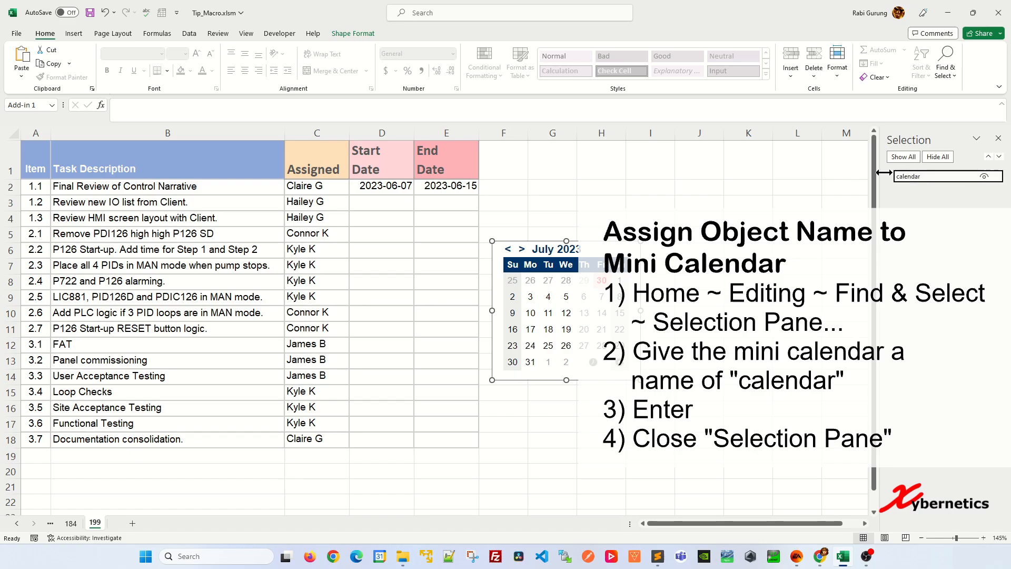
left_click(998, 138)
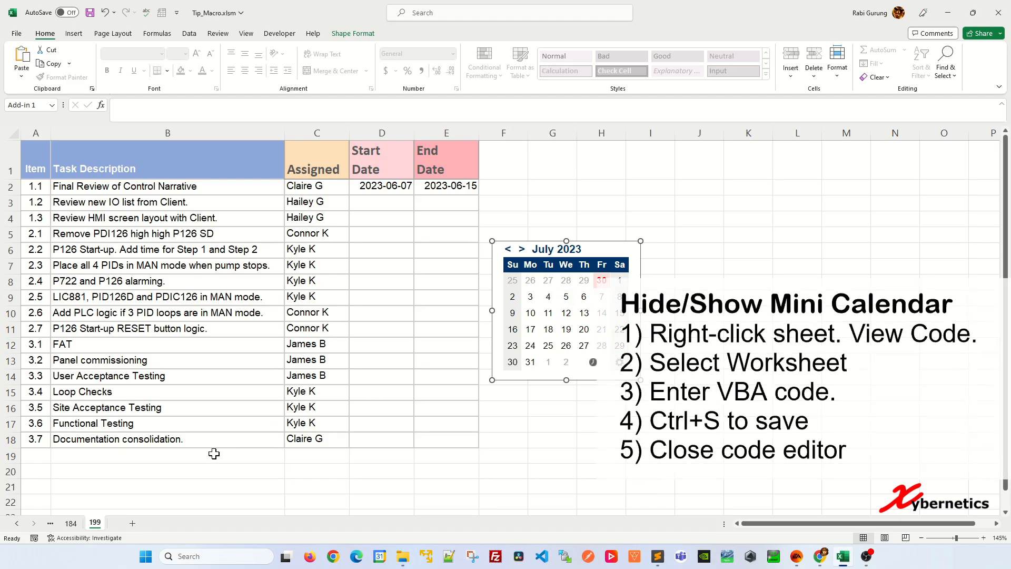
View the VBA code behind the 199 sheet tab.
right_click(94, 523)
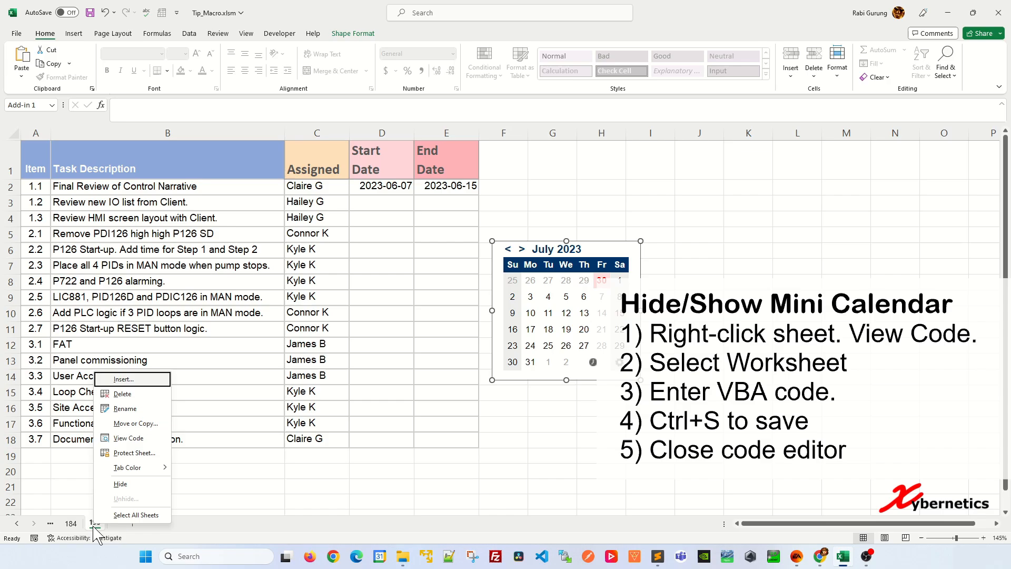
left_click(128, 438)
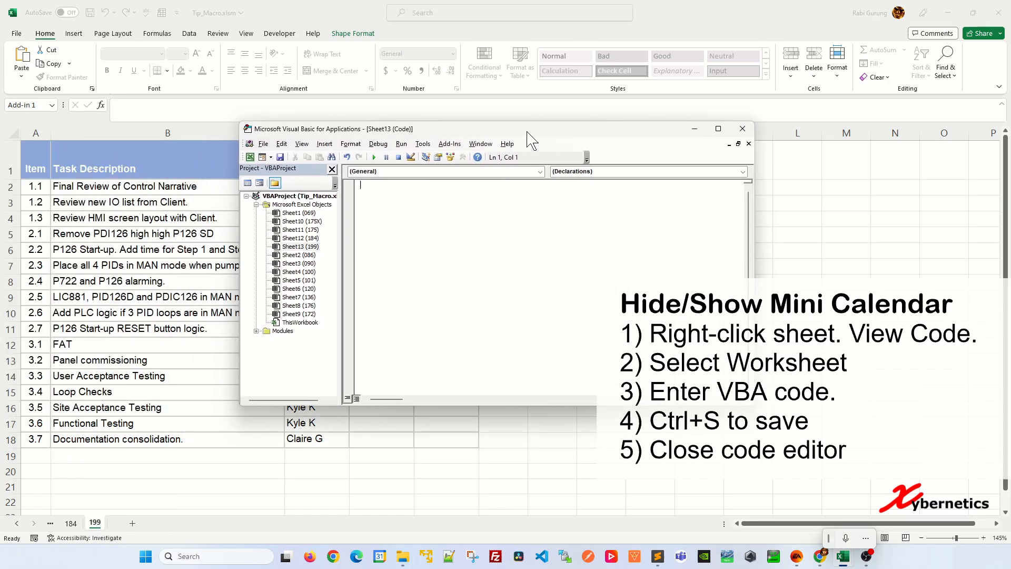
mouse_move(310, 265)
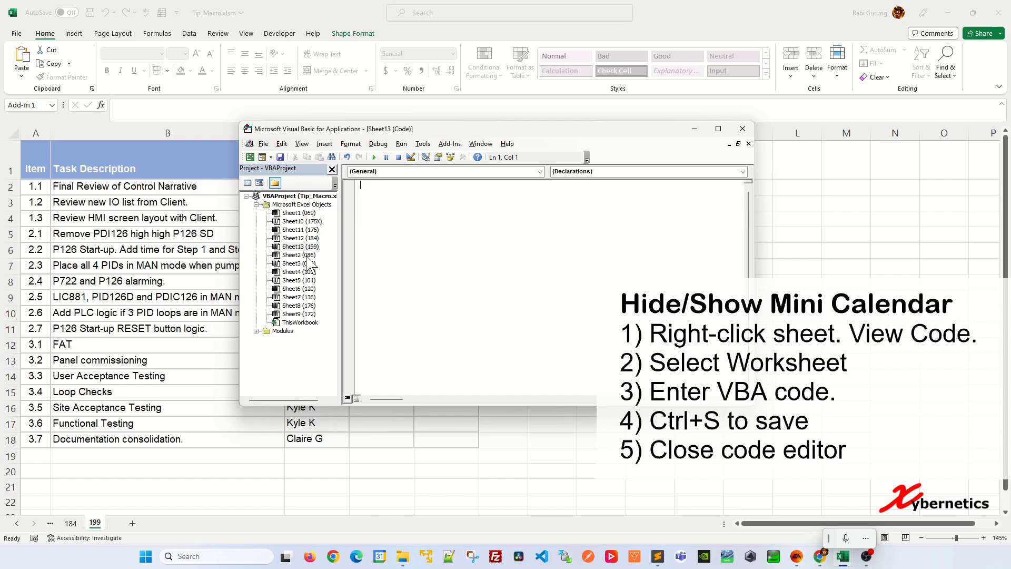
left_click(299, 246)
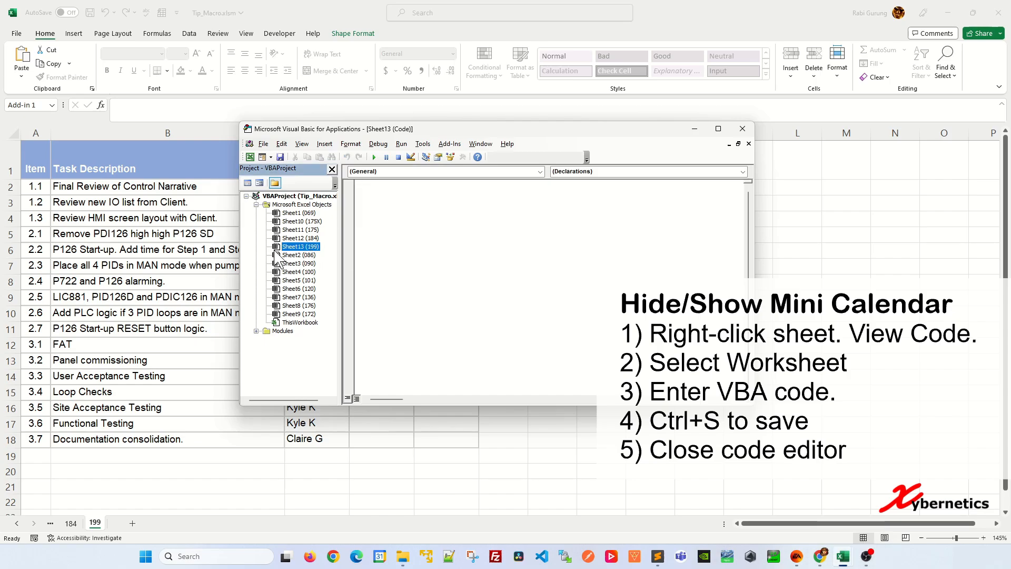
mouse_move(310, 257)
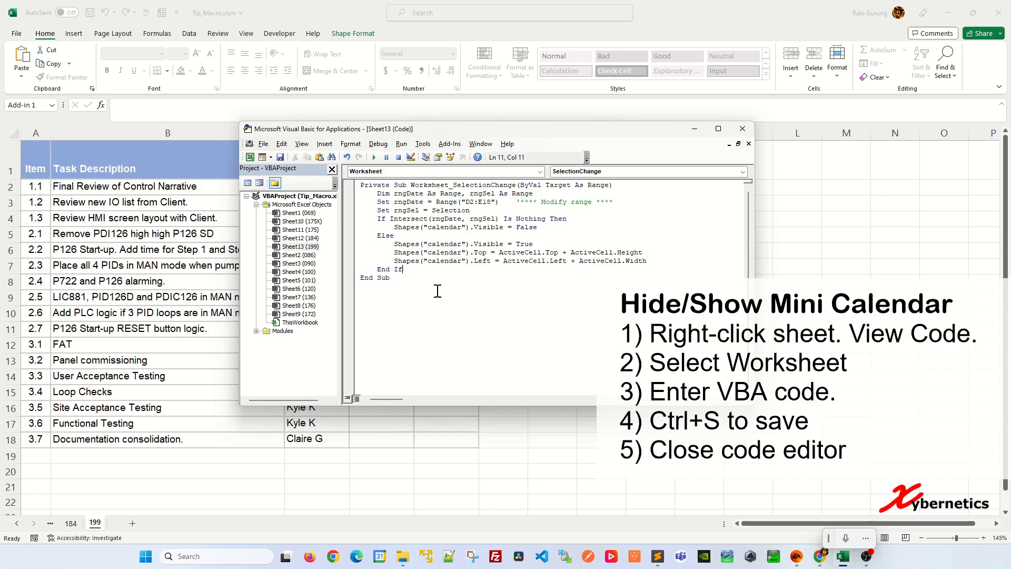
mouse_move(469, 246)
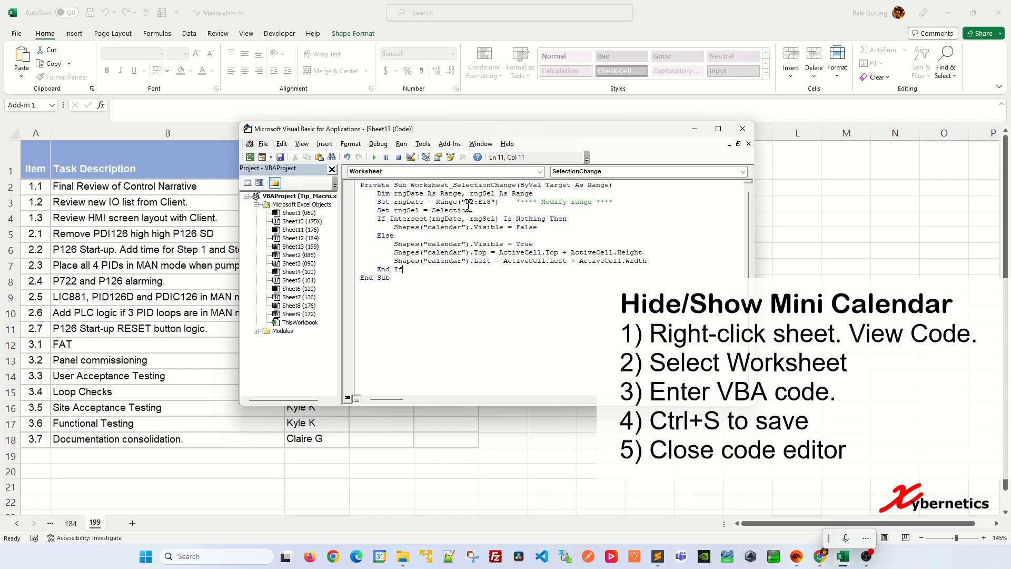
Enter the Worksheet_SelectionChange macro toggling Shapes("calendar") visibility for Range("D2:E18").
double_click(477, 202)
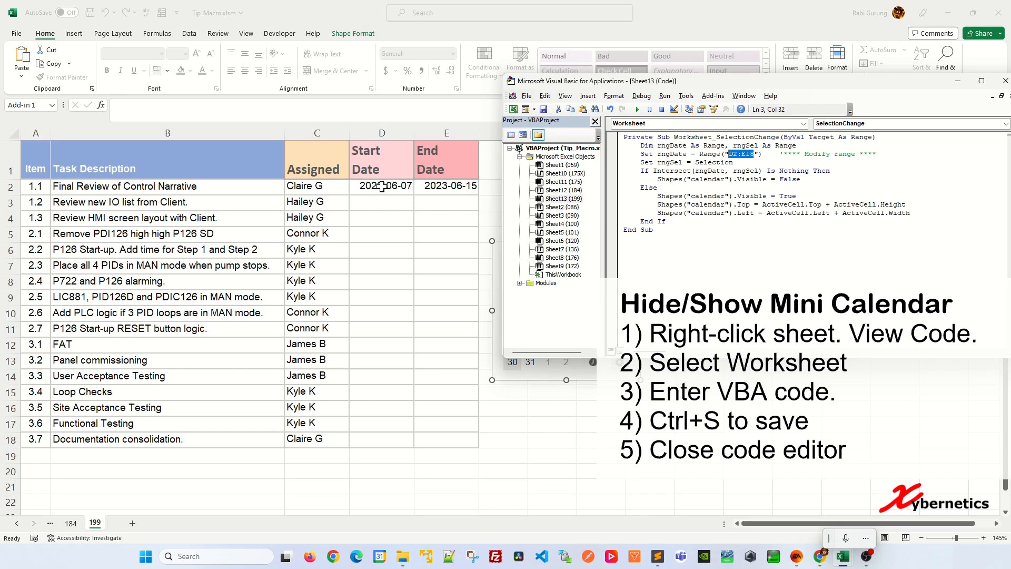
mouse_move(463, 431)
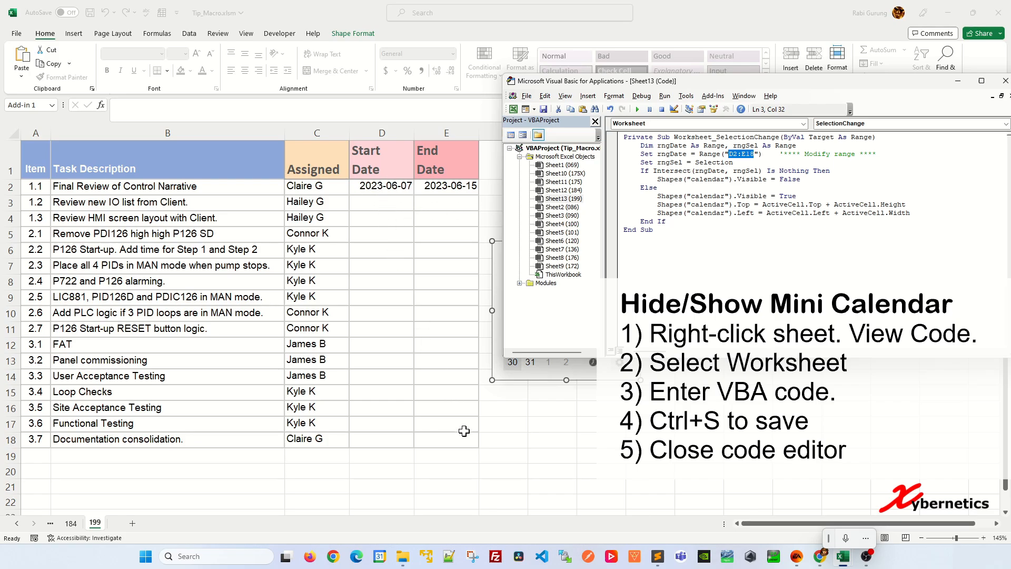
mouse_move(487, 328)
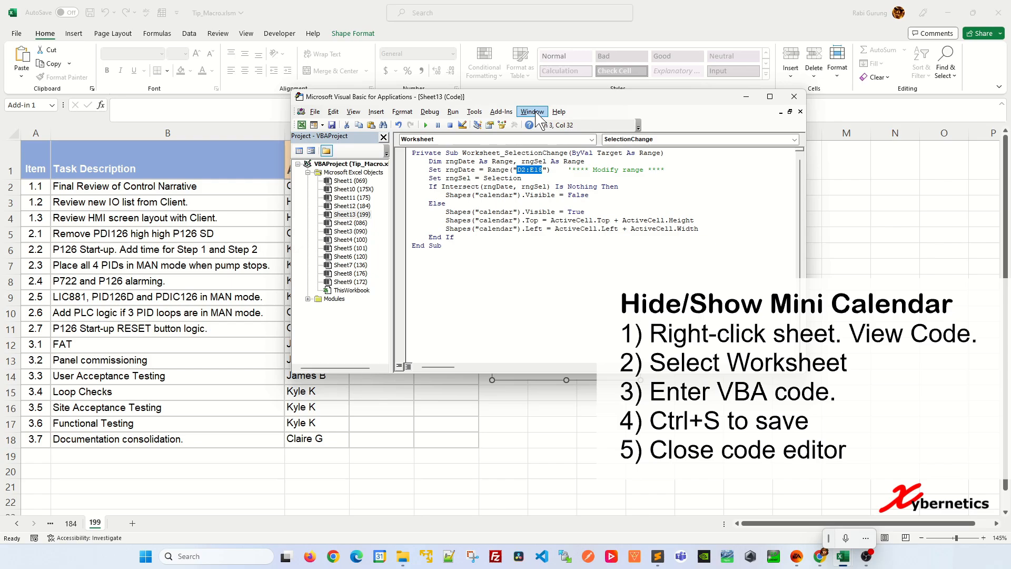
mouse_move(507, 237)
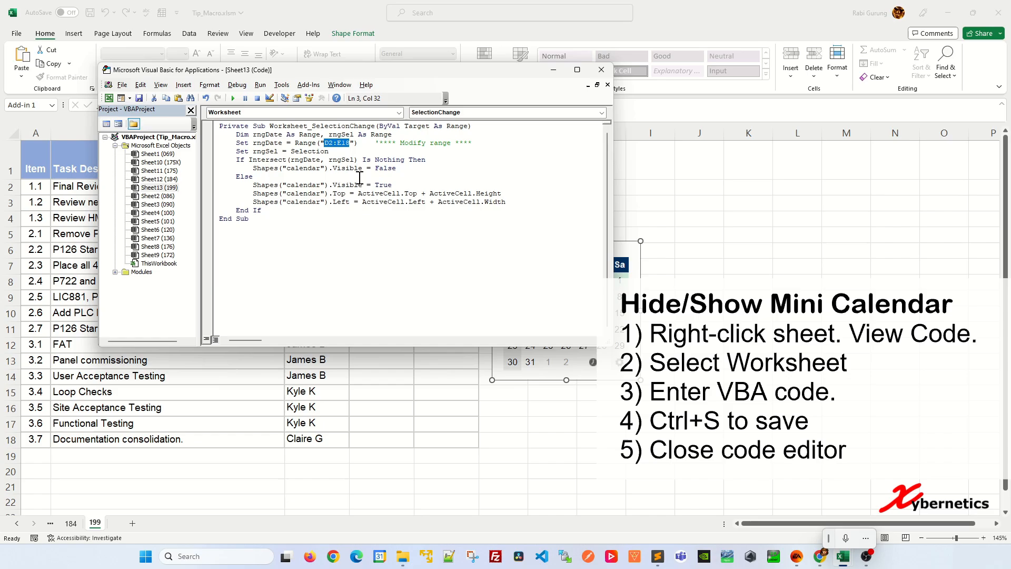
Review the calendar shape name in the code, save Tip_Macro.xlsm and close the VBA editor.
left_click(303, 171)
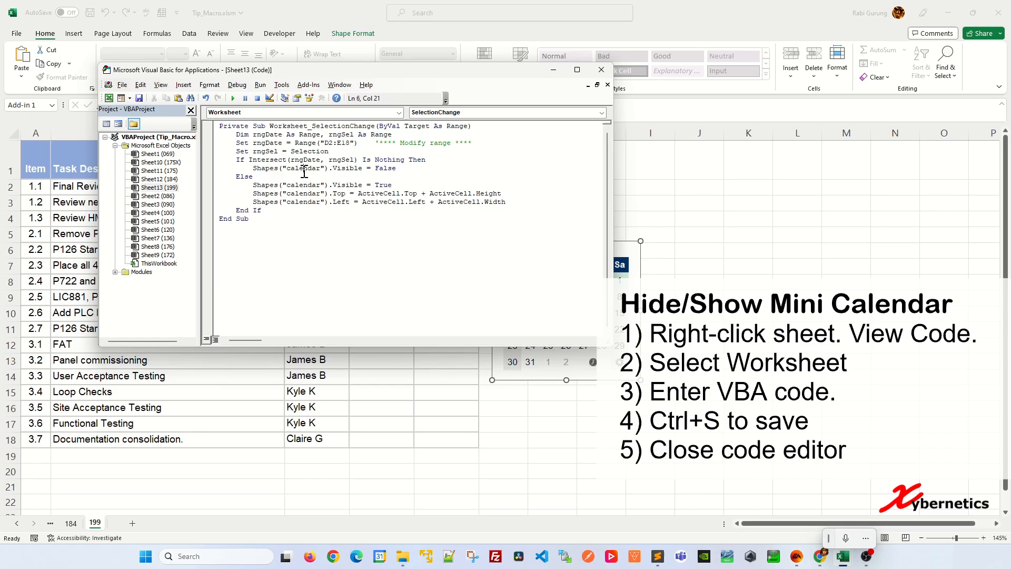
double_click(302, 168)
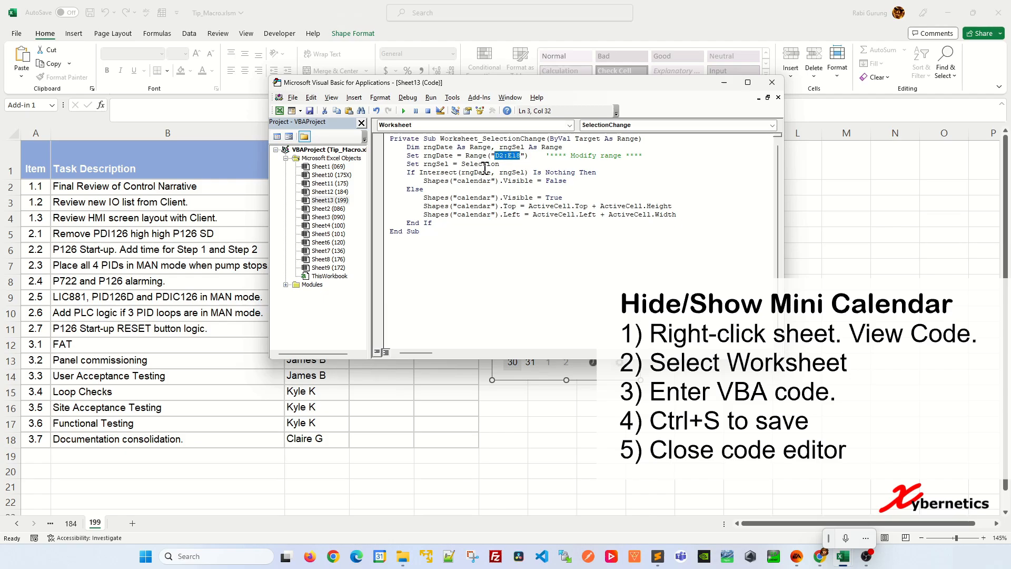
mouse_move(648, 123)
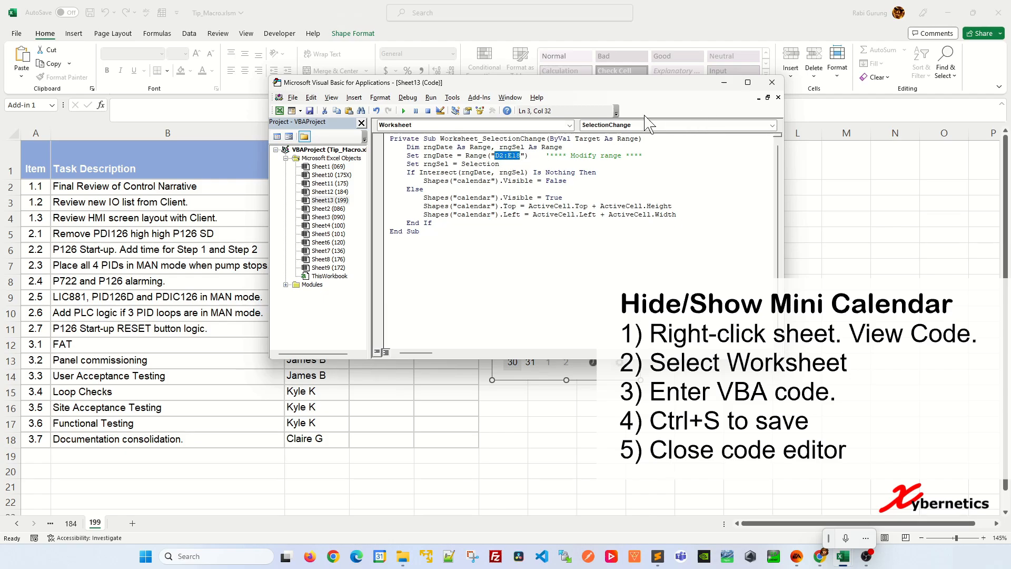
mouse_move(462, 179)
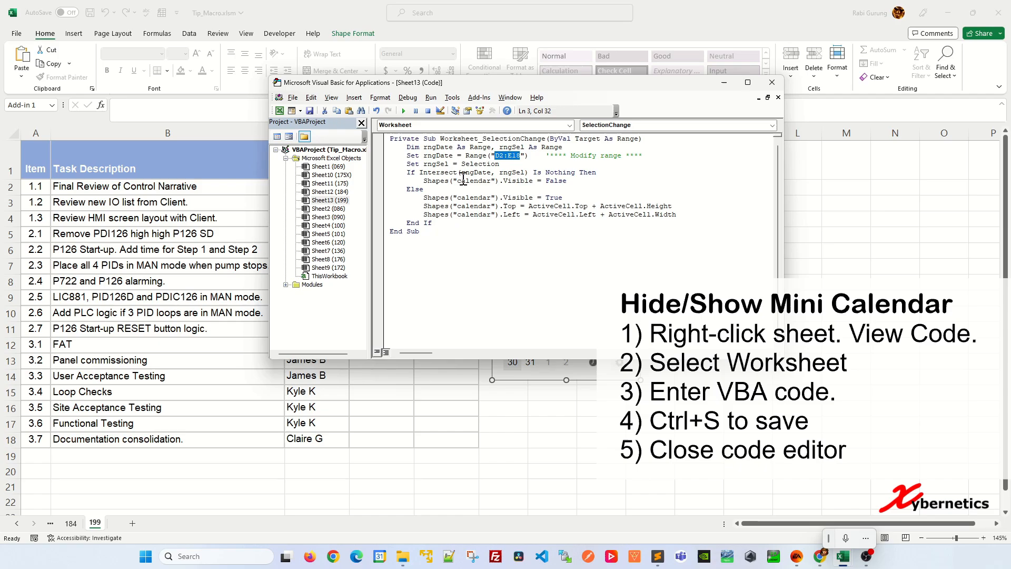
mouse_move(493, 200)
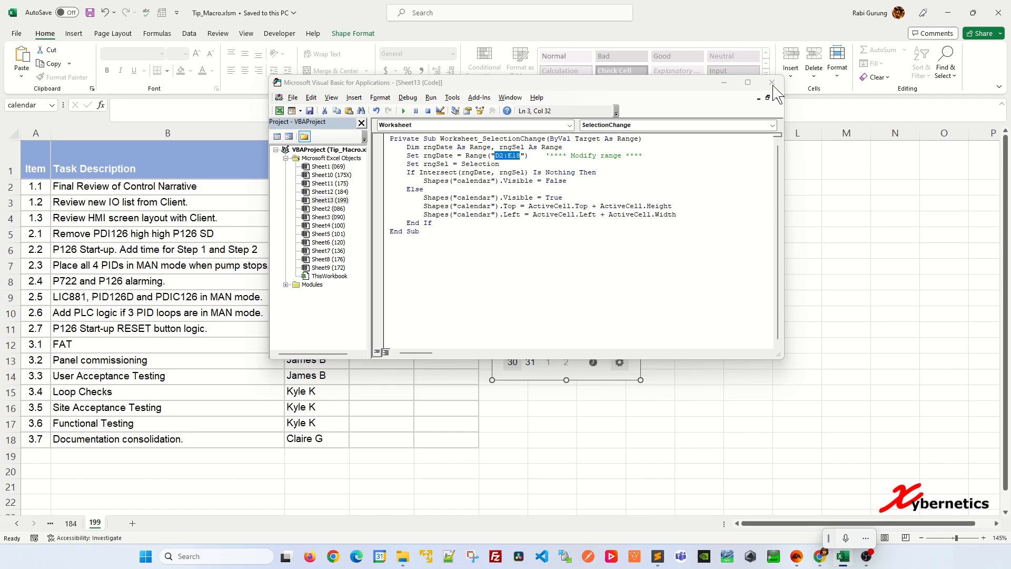
left_click(771, 82)
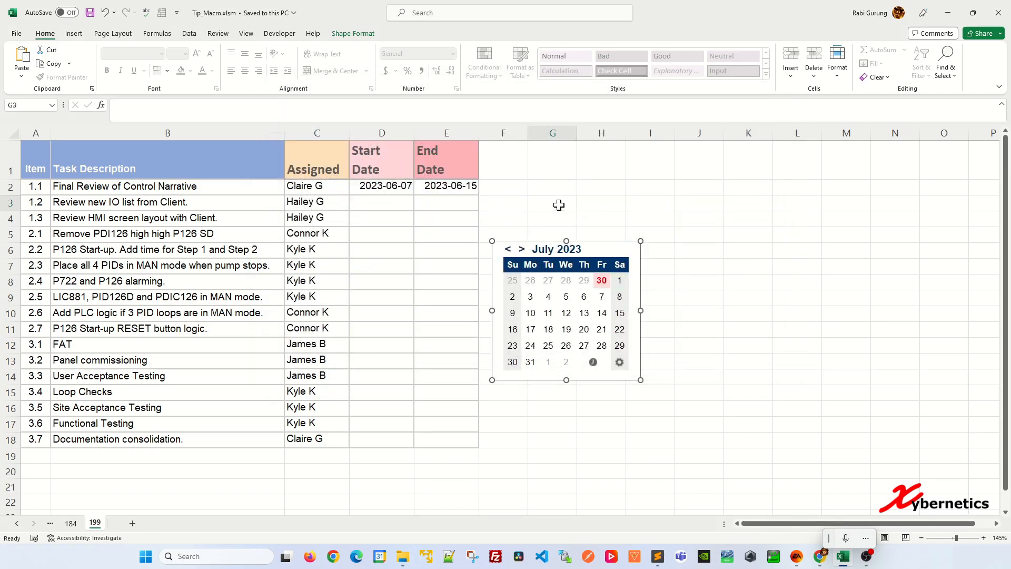
Verify the calendar hides outside D2:E18, then fill D4 with 2023-07-11 from the calendar.
left_click(600, 266)
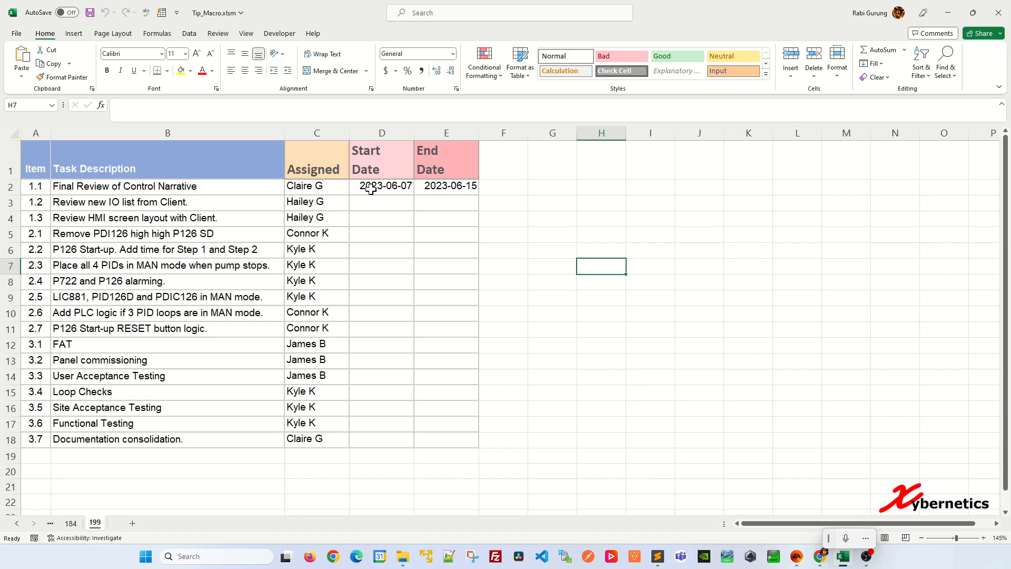
mouse_move(380, 228)
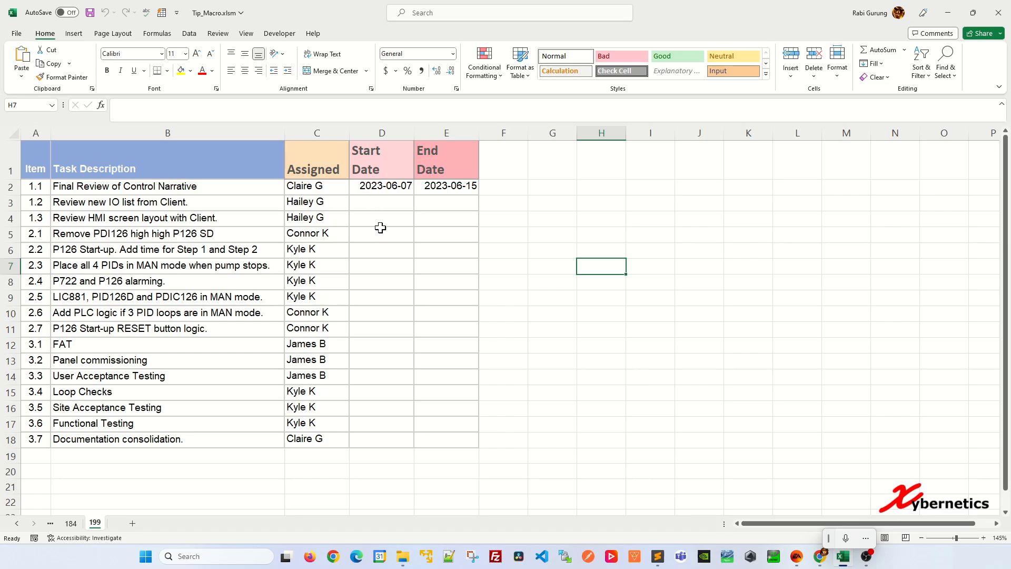
mouse_move(435, 215)
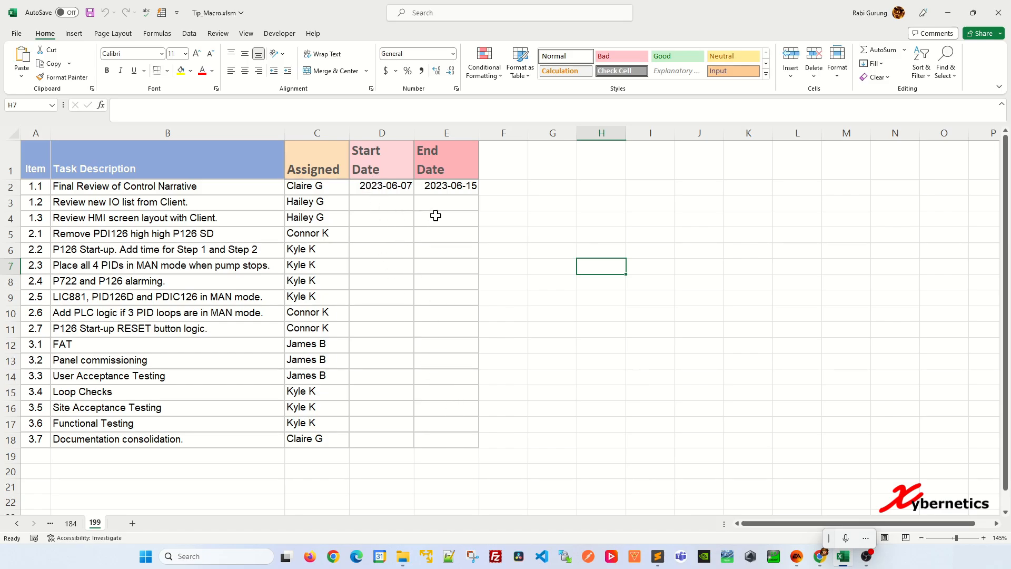
left_click(382, 218)
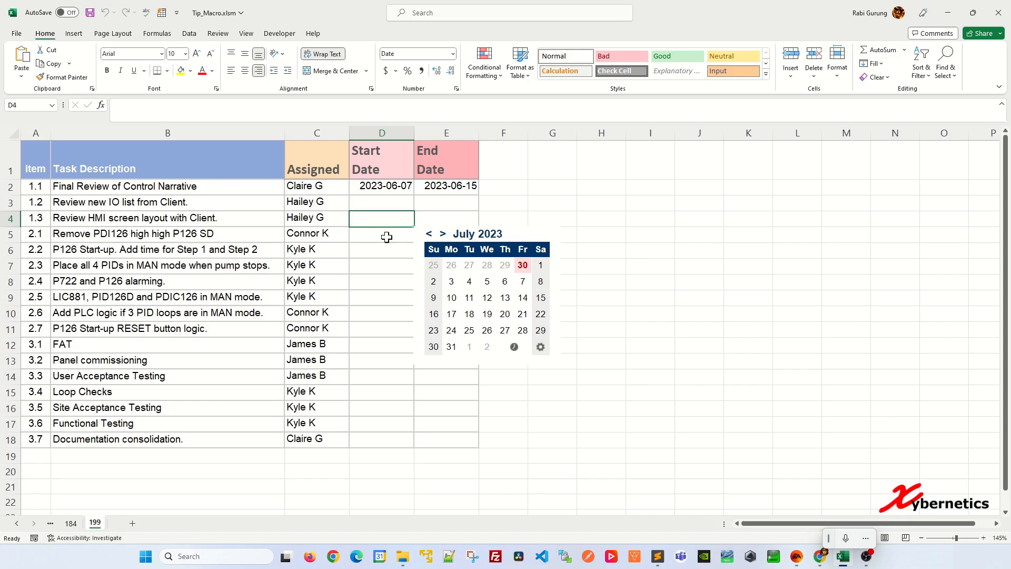
mouse_move(470, 306)
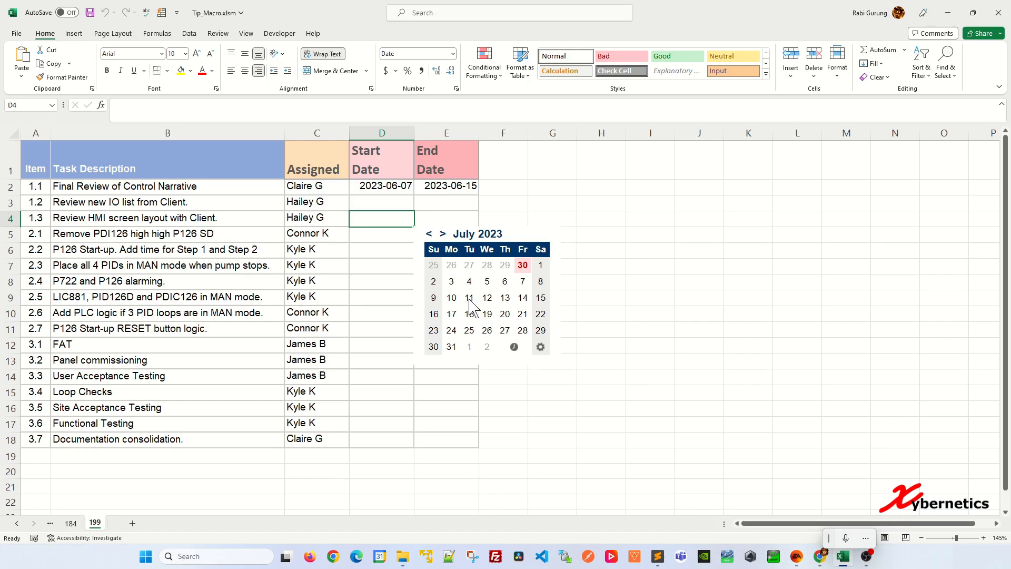
left_click(469, 297)
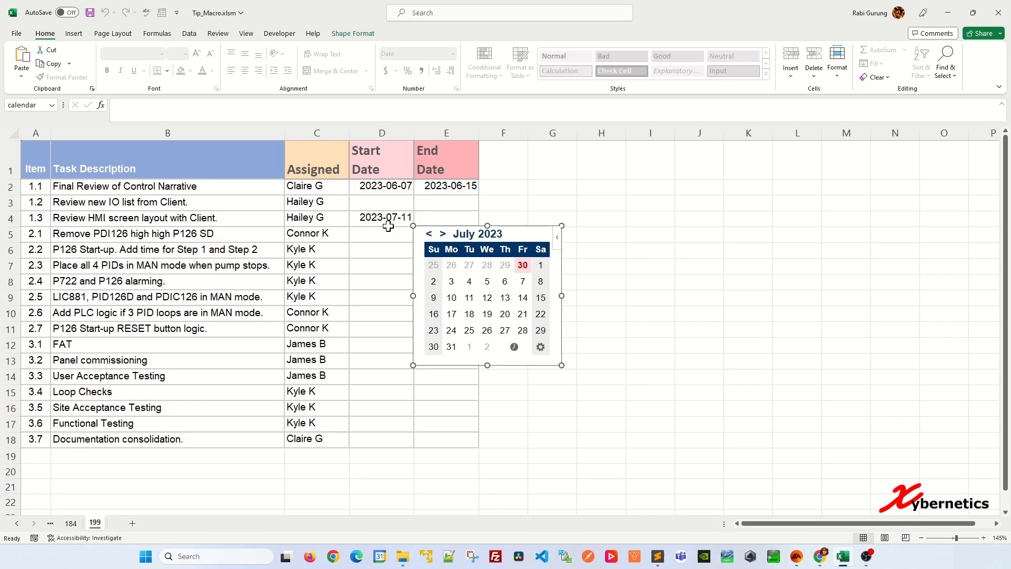
left_click(445, 392)
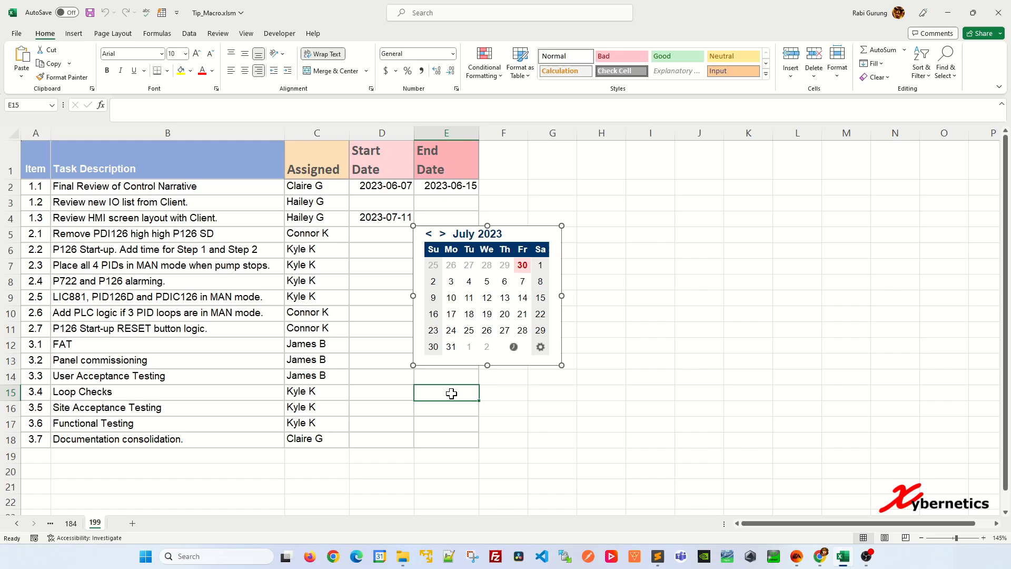